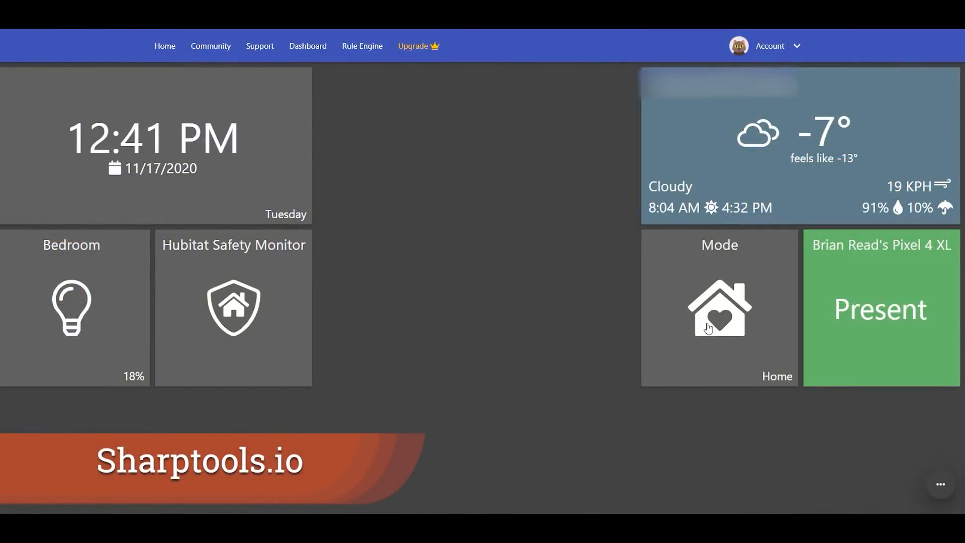
# - Change the Mode tile's home mode from Home to Downstairs TV
pyautogui.click(719, 310)
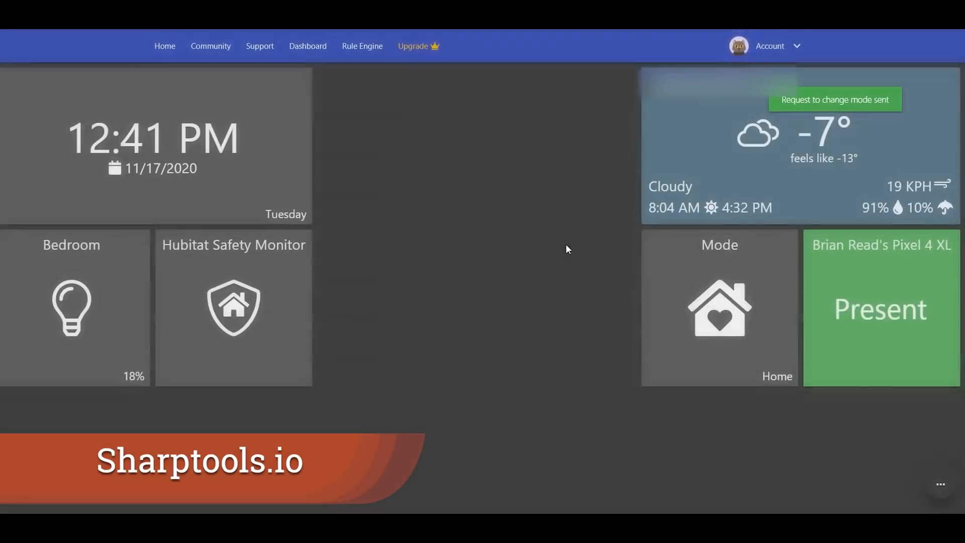
pyautogui.click(719, 308)
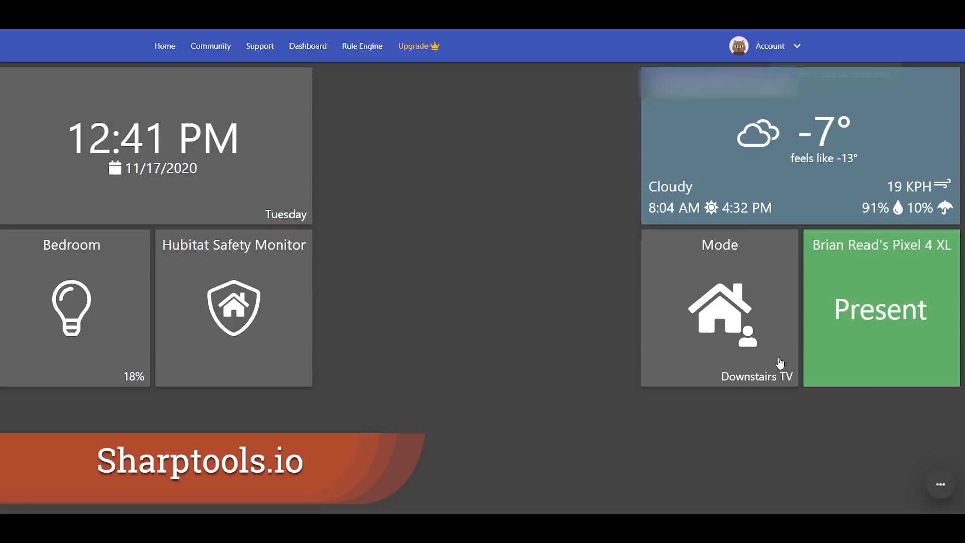
# - Pick Home from the Mode tile's mode picker, replacing Downstairs TV
pyautogui.click(718, 307)
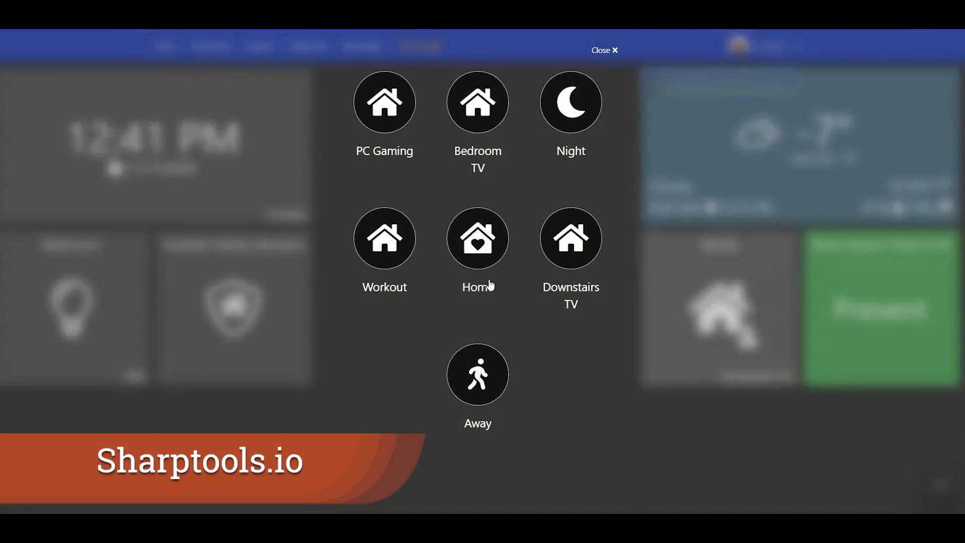
pyautogui.click(477, 239)
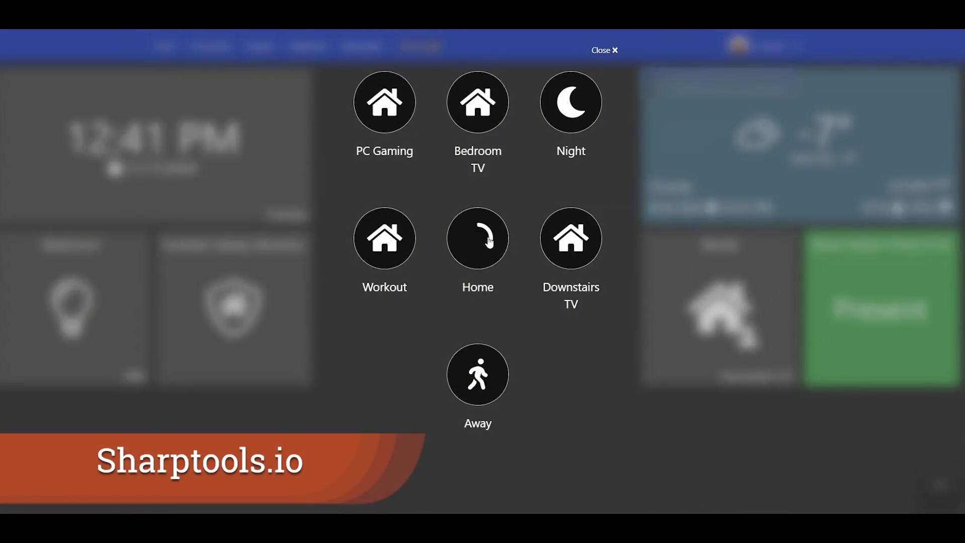
pyautogui.click(478, 238)
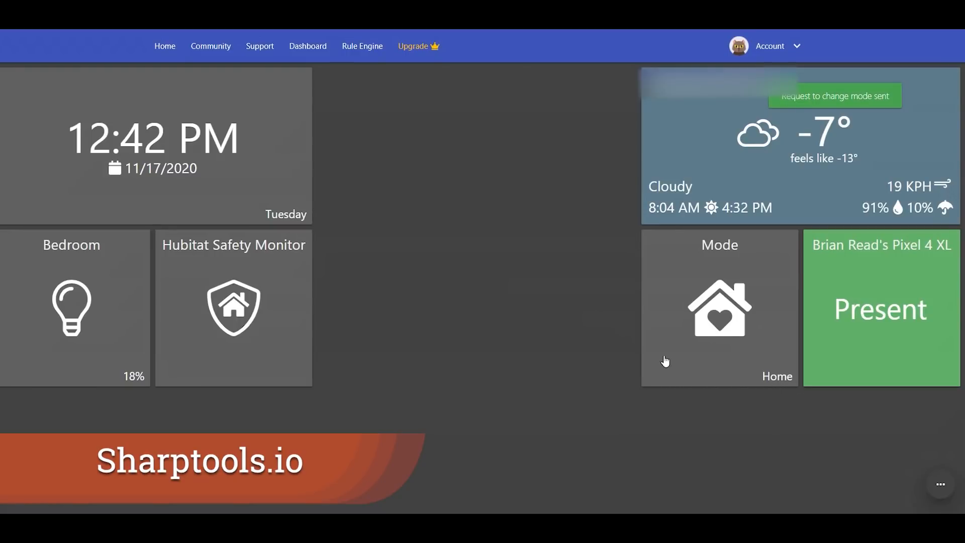